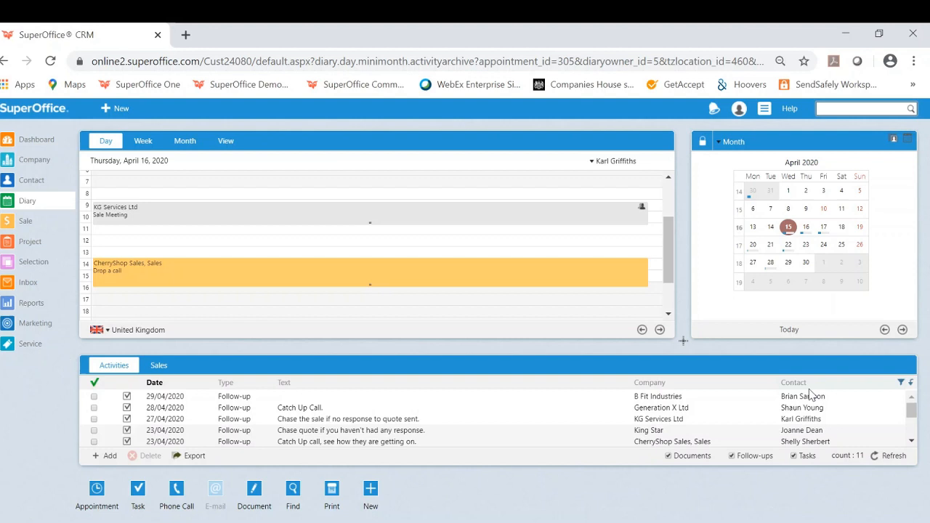
{"action": "mouse_move", "coordinate": [152, 296]}
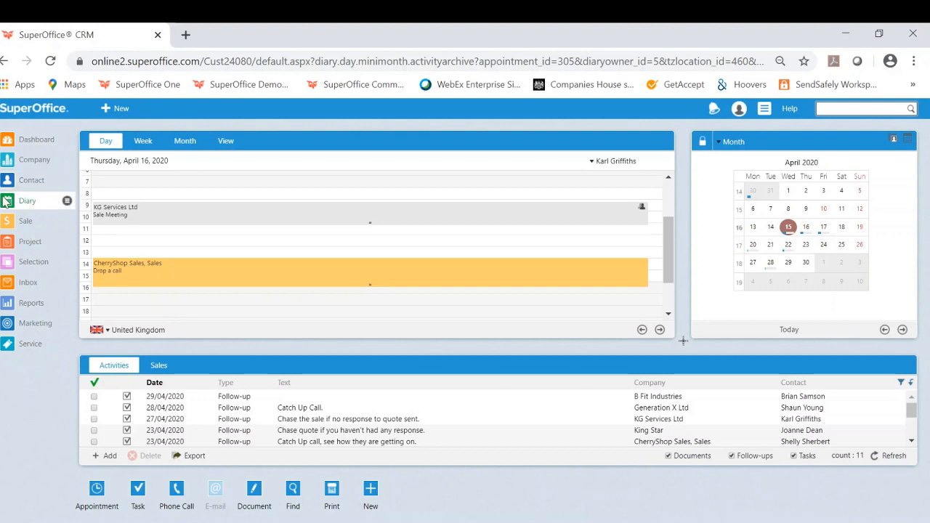
Step: Show the diary's Sales list of open sales to reach the overdue Harple Lane Engineering sale
{"action": "left_click", "coordinate": [158, 365]}
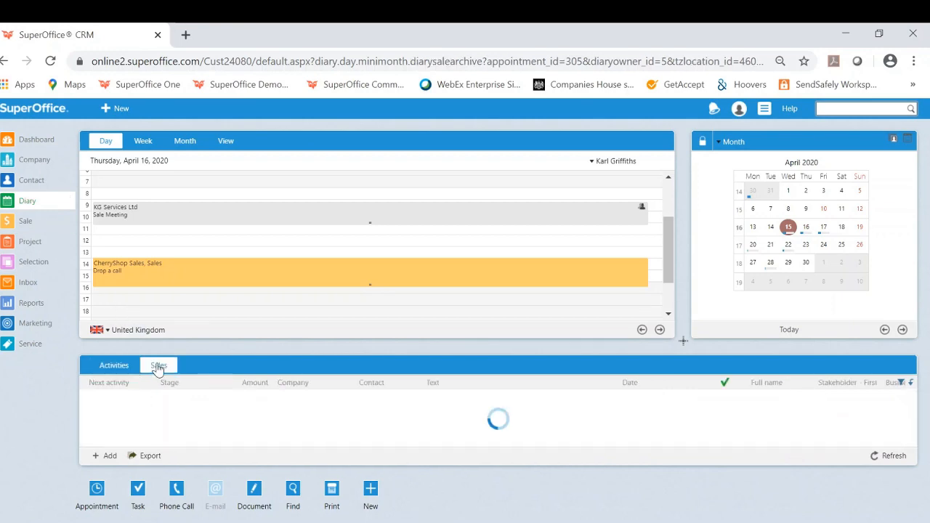
{"action": "left_click", "coordinate": [158, 365]}
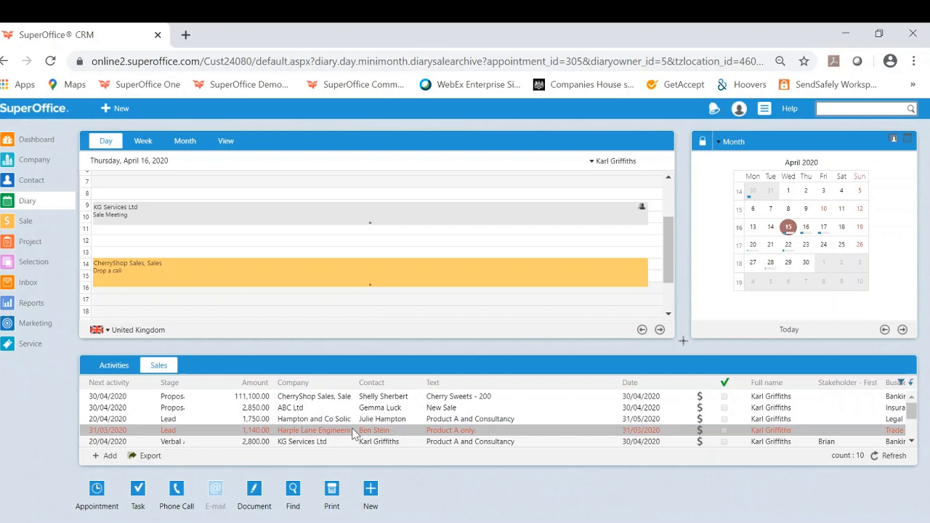
{"action": "mouse_move", "coordinate": [356, 433]}
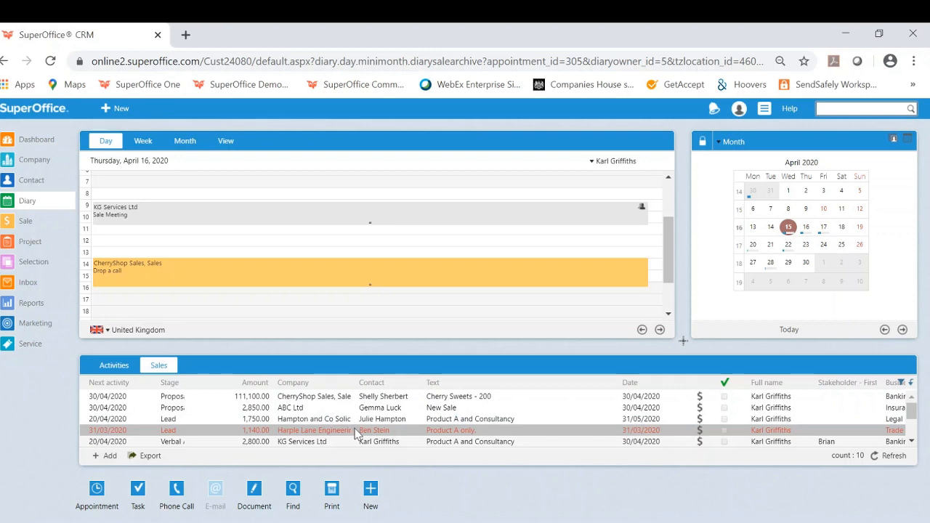
{"action": "mouse_move", "coordinate": [347, 436]}
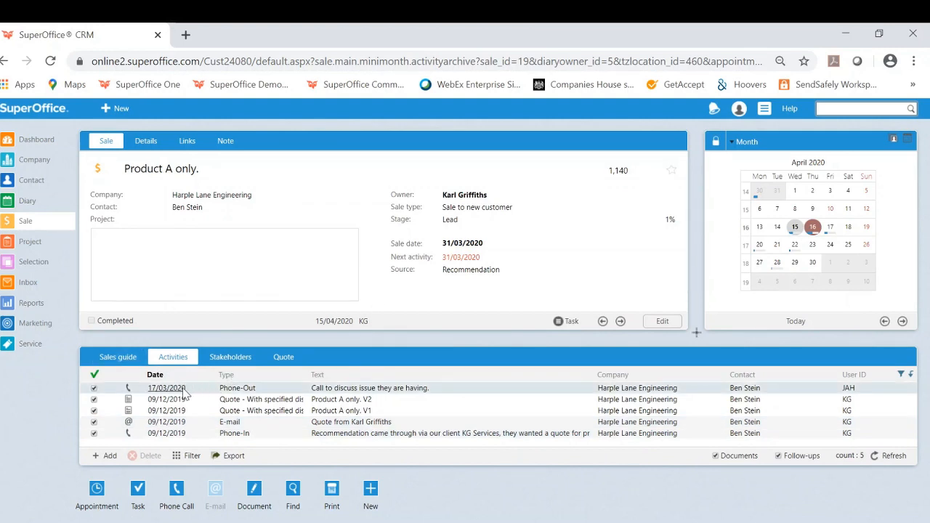
{"action": "mouse_move", "coordinate": [187, 398]}
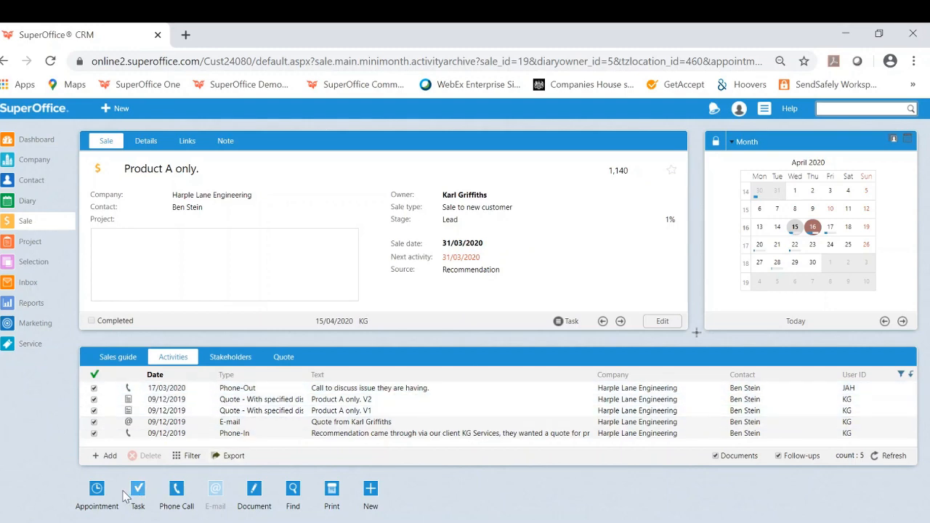
Step: Create and save a follow-up task with the description 'Contact' on the sale
{"action": "left_click", "coordinate": [137, 494]}
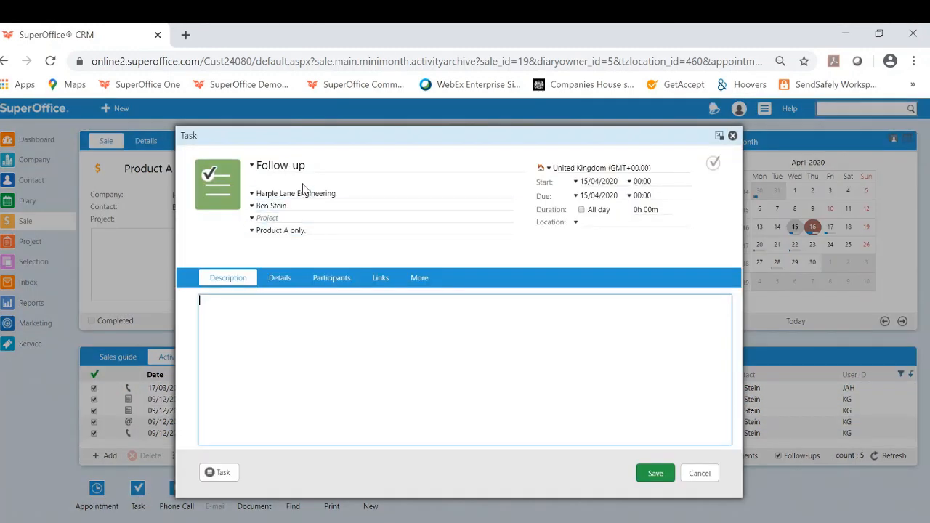
{"action": "type", "text": "c"}
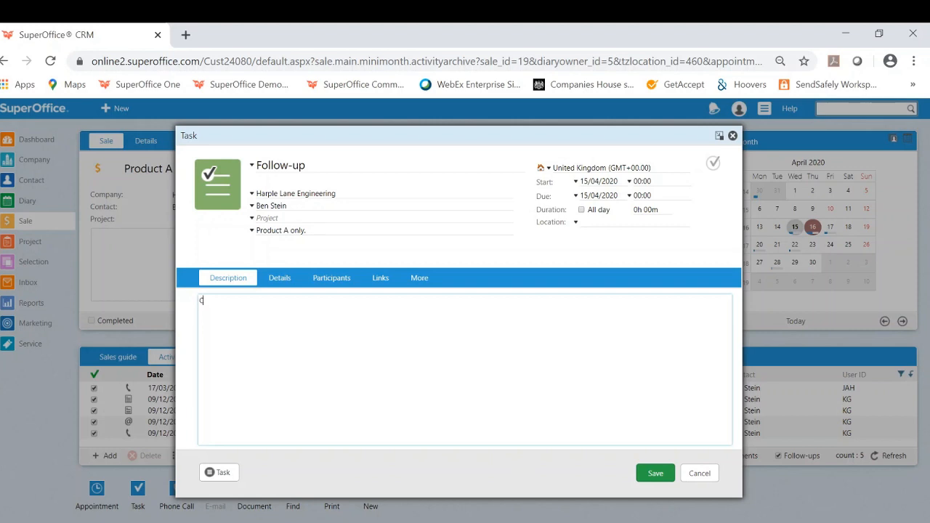
{"action": "type", "text": "Contact"}
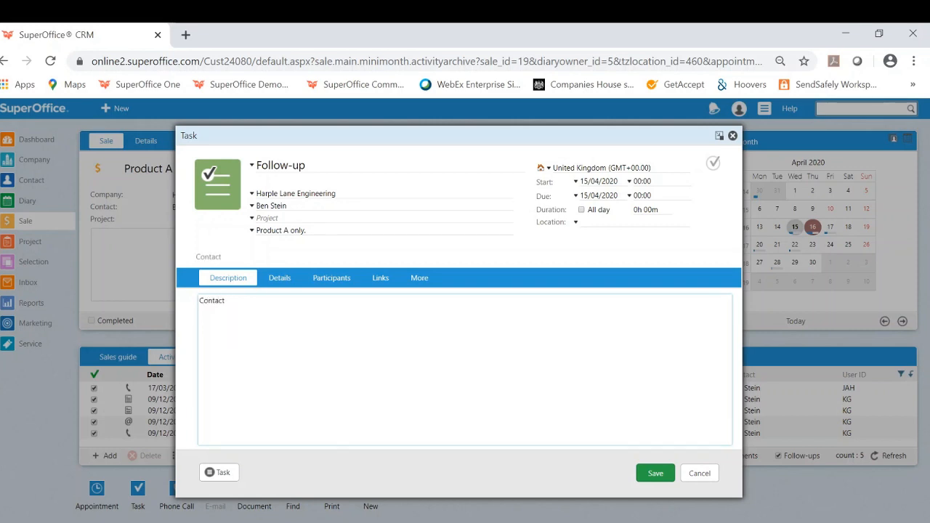
{"action": "left_click", "coordinate": [576, 180]}
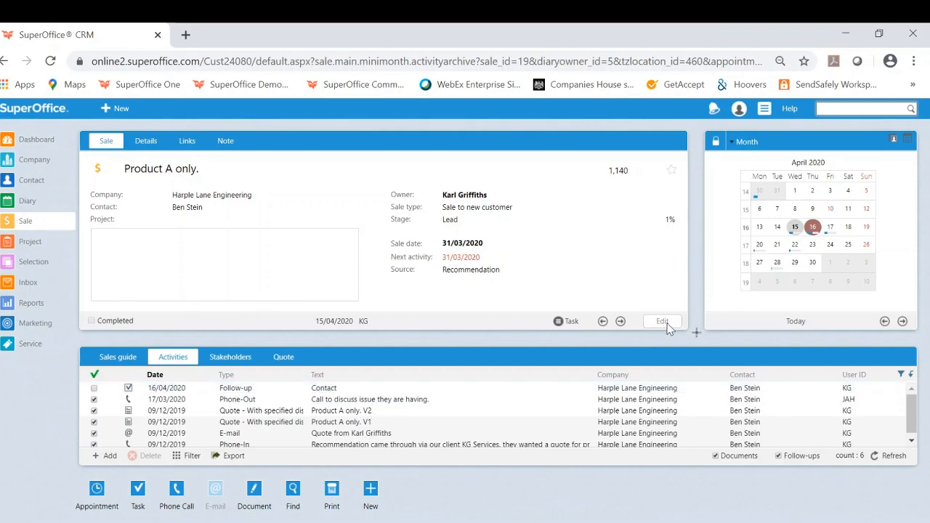
Step: Edit the sale, set its sale date to 30 April 2020 and save
{"action": "left_click", "coordinate": [659, 321]}
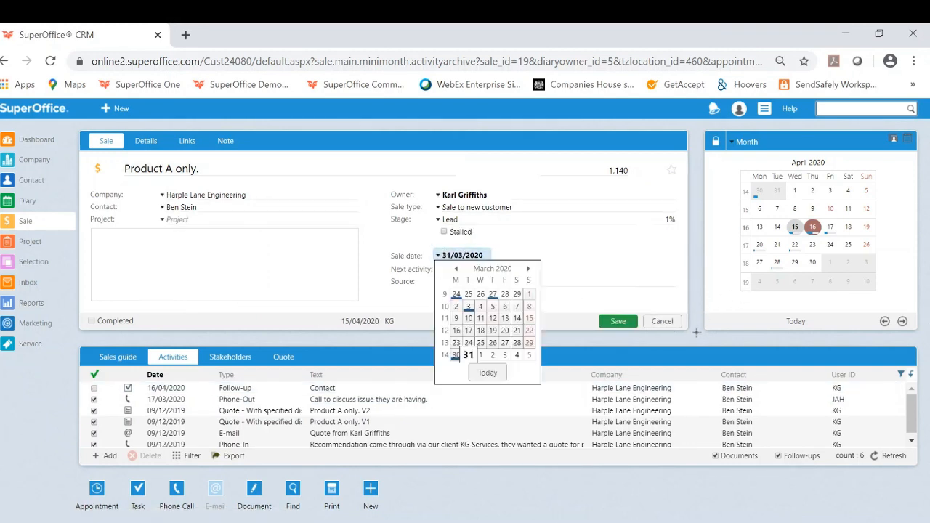
{"action": "left_click", "coordinate": [528, 269]}
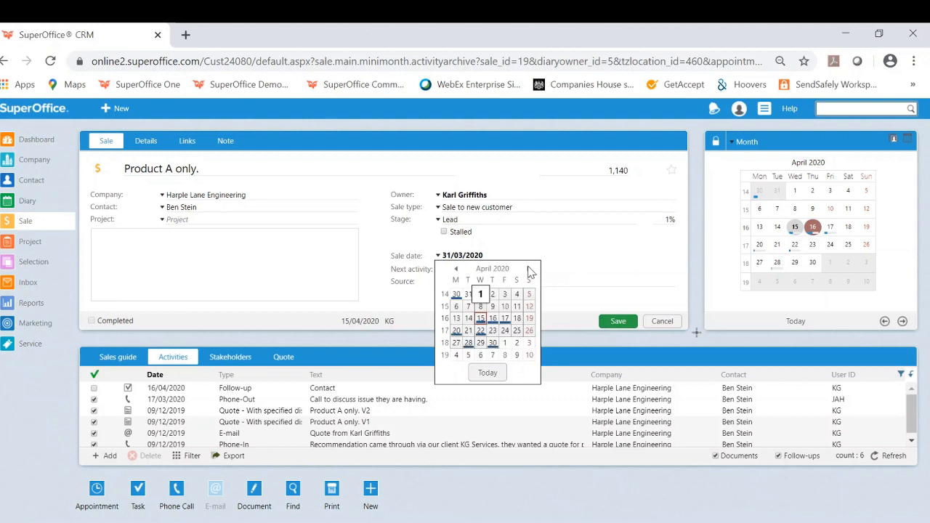
{"action": "left_click", "coordinate": [492, 343]}
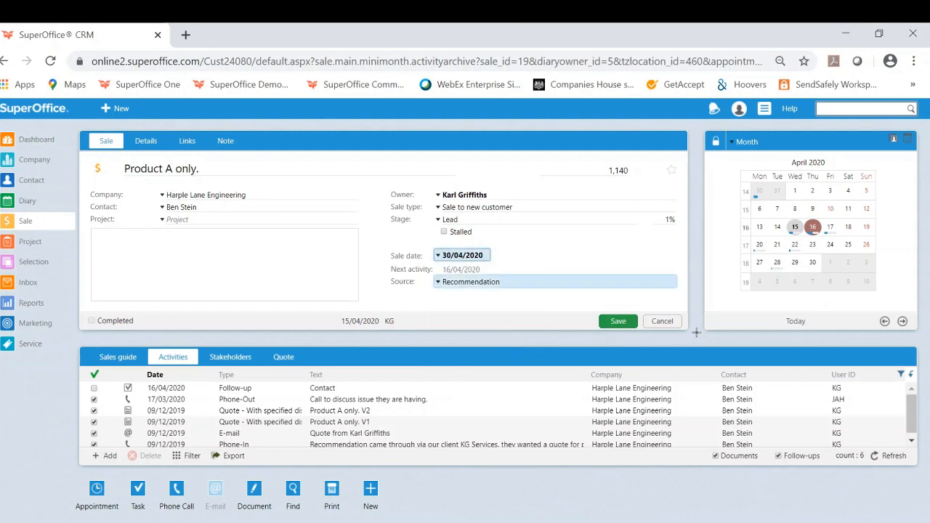
{"action": "mouse_move", "coordinate": [617, 321]}
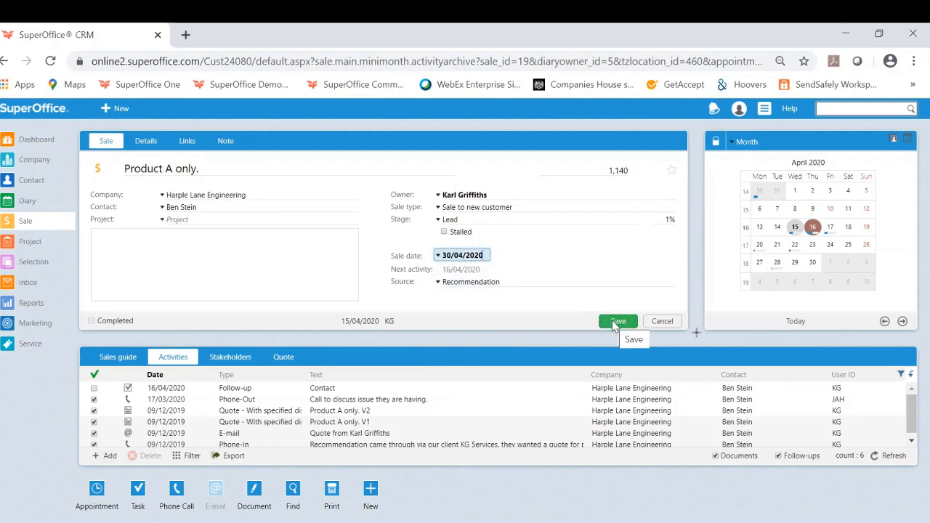
{"action": "left_click", "coordinate": [616, 321]}
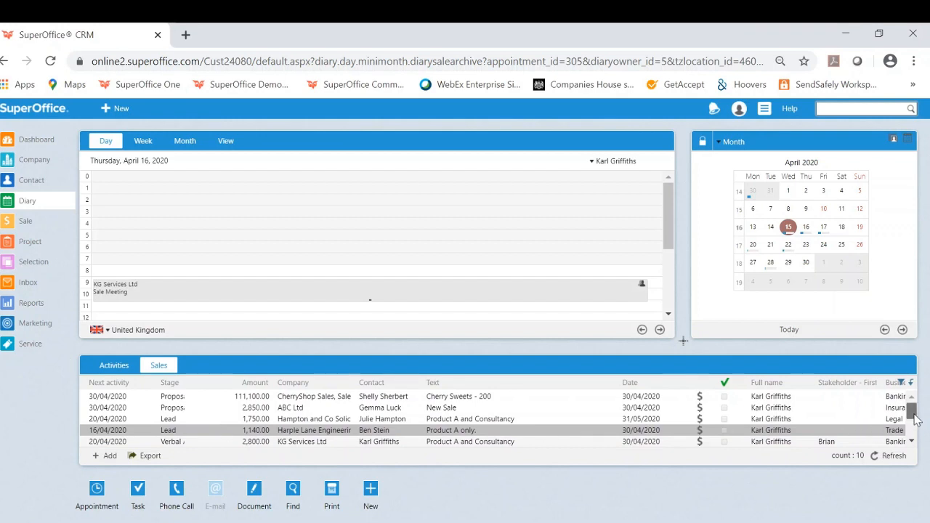
{"action": "scroll", "scroll_direction": "down", "scroll_amount": 3}
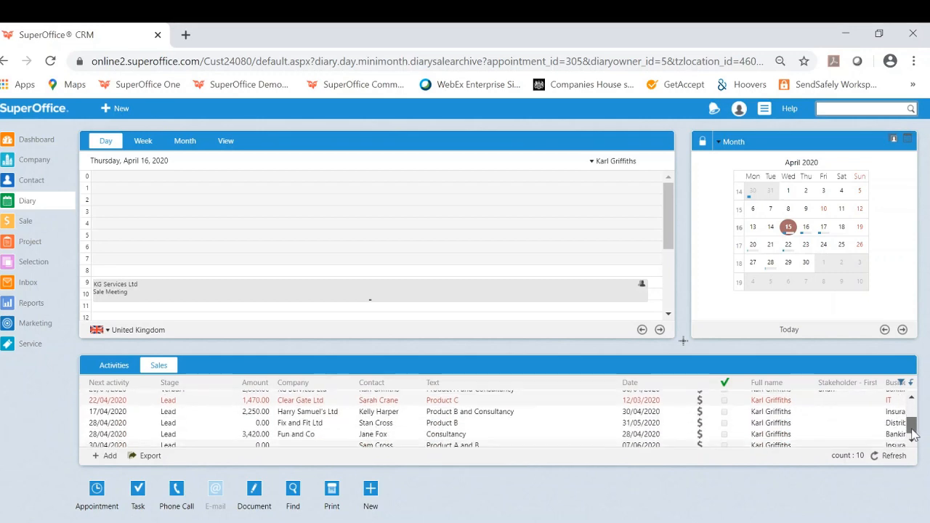
{"action": "scroll", "scroll_direction": "up", "scroll_amount": 3}
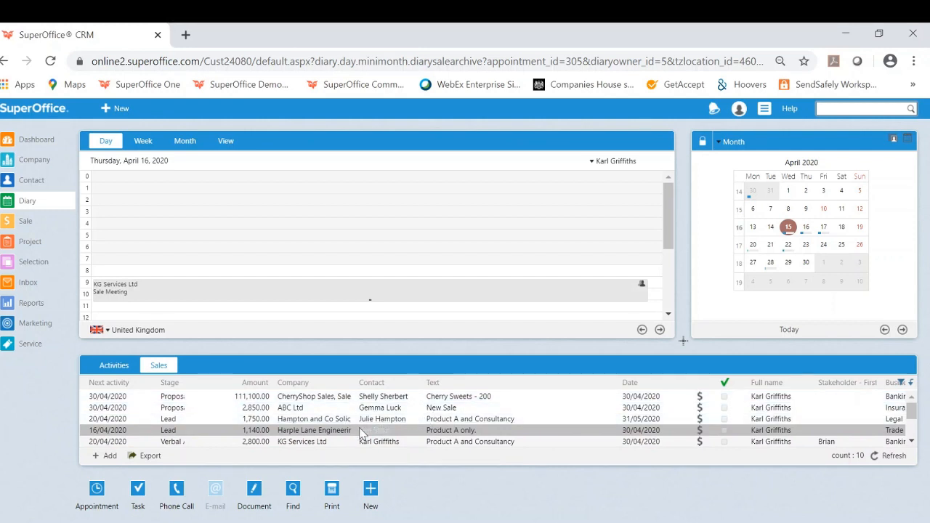
{"action": "mouse_move", "coordinate": [378, 431]}
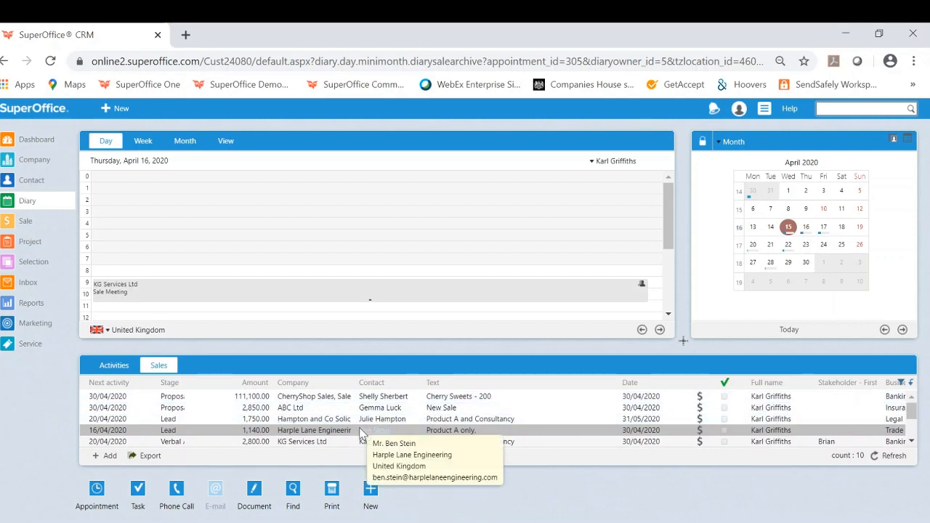
{"action": "mouse_move", "coordinate": [540, 387]}
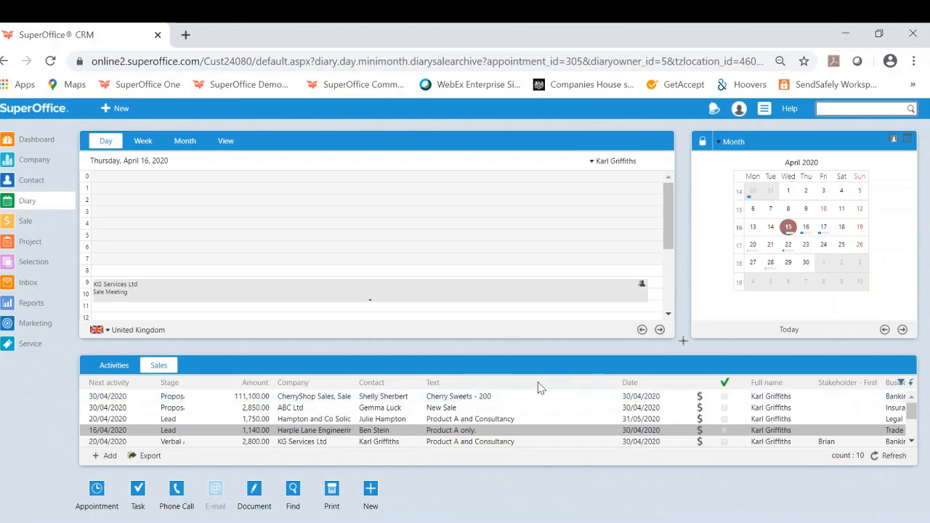
{"action": "left_click", "coordinate": [137, 496]}
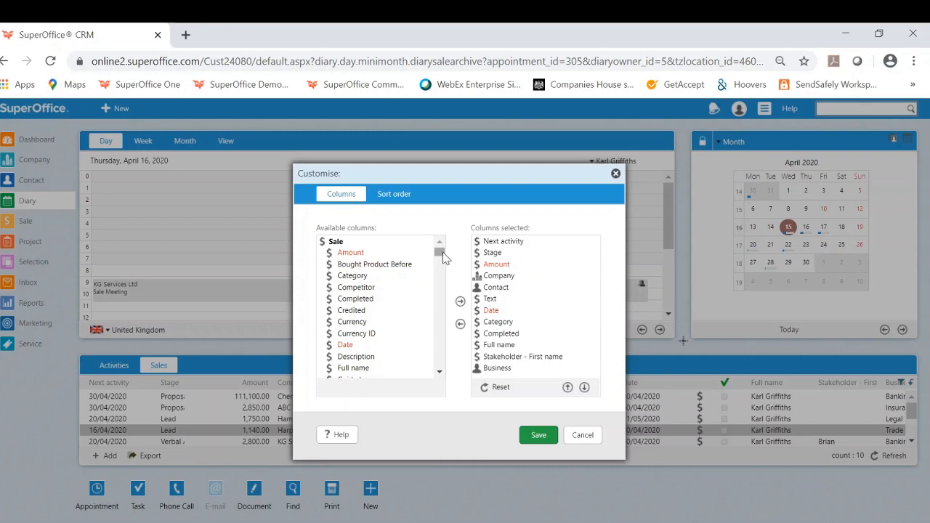
Step: Add 'Postal address - City' to the chosen columns and save the layout
{"action": "scroll", "scroll_direction": "down", "scroll_amount": 3}
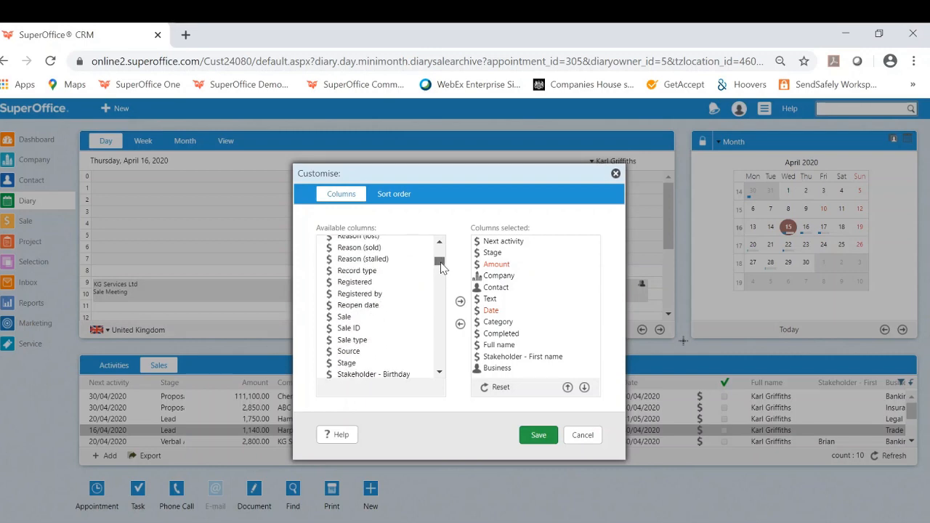
{"action": "scroll", "scroll_direction": "down", "scroll_amount": 3}
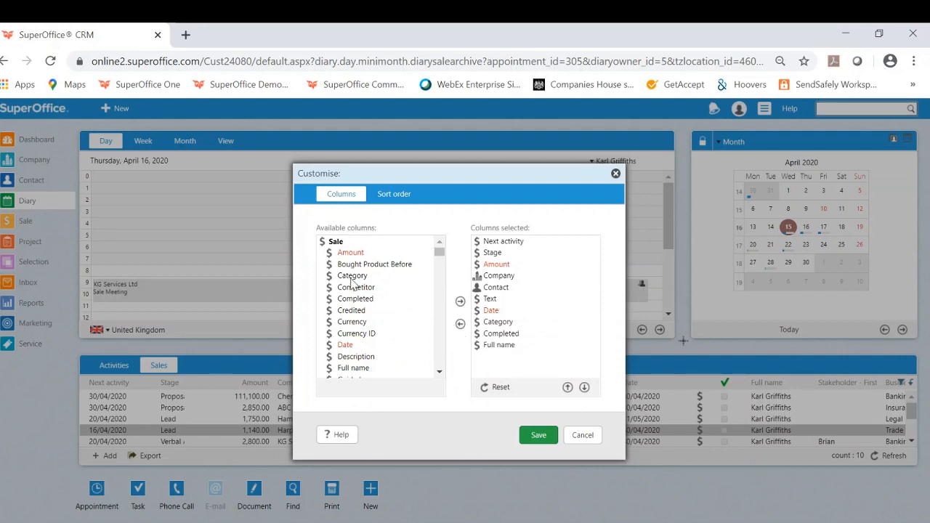
{"action": "scroll", "scroll_direction": "down", "scroll_amount": 3}
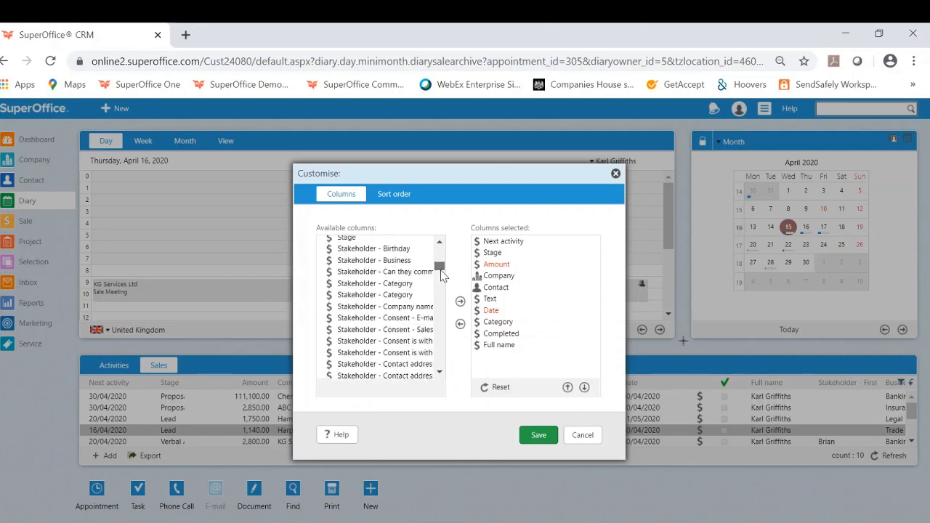
{"action": "scroll", "scroll_direction": "up", "scroll_amount": 3}
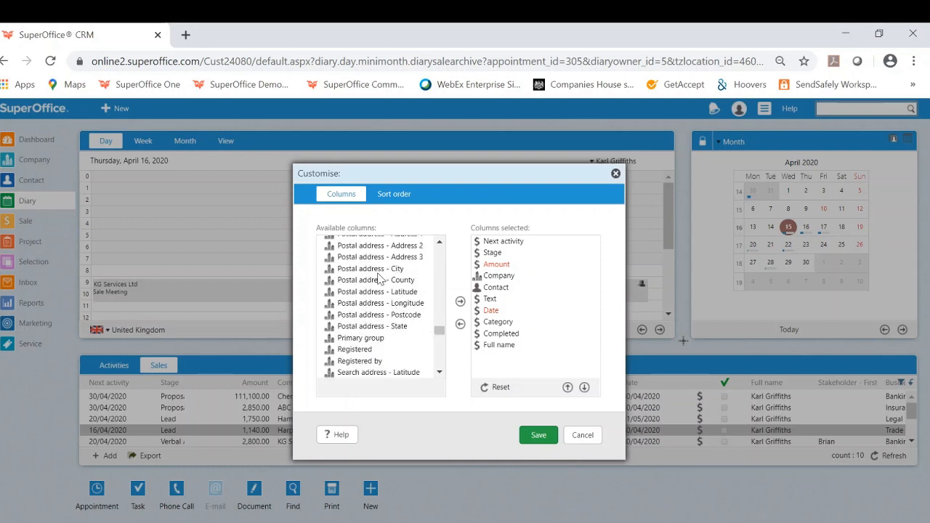
{"action": "left_click", "coordinate": [375, 267]}
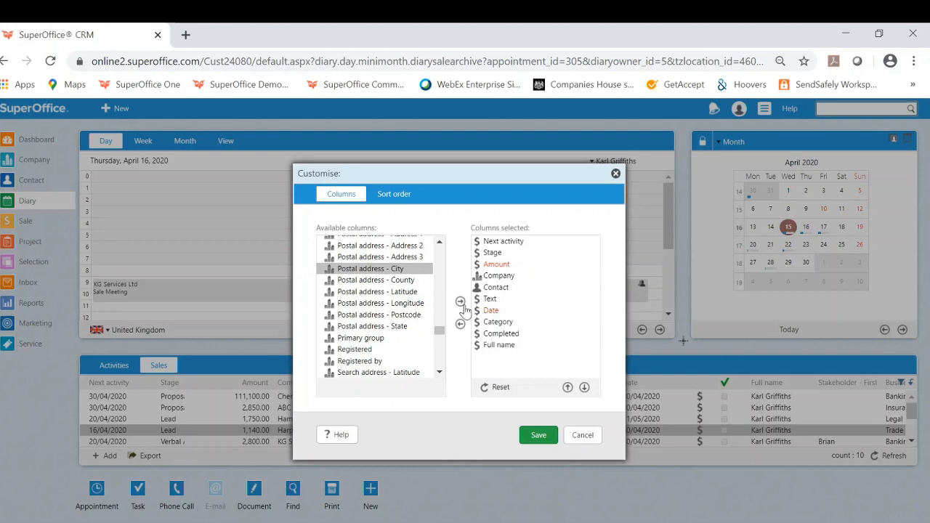
{"action": "left_click", "coordinate": [459, 301]}
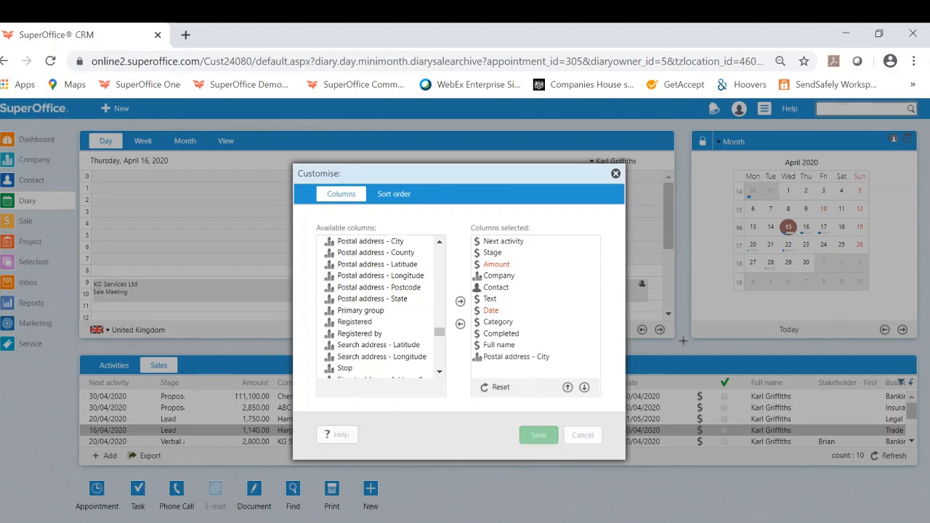
{"action": "left_click", "coordinate": [537, 434]}
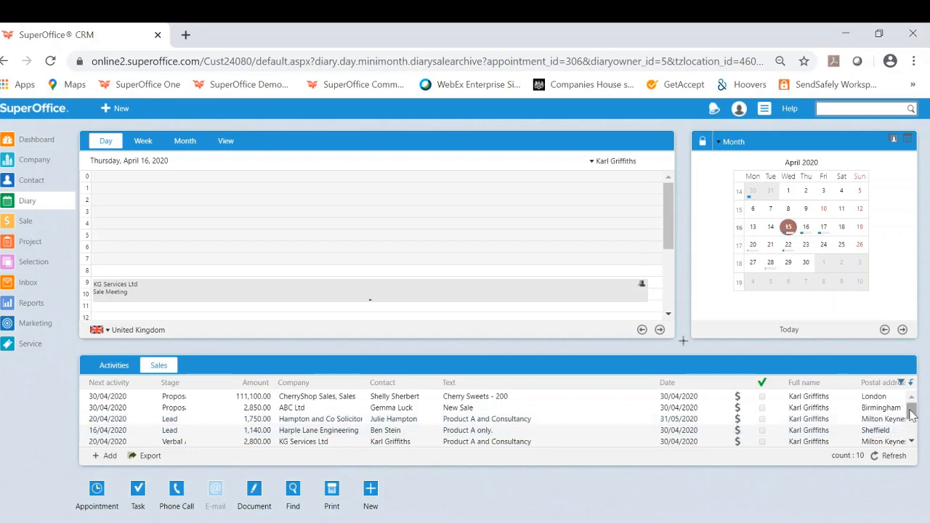
{"action": "scroll", "scroll_direction": "down", "scroll_amount": 3}
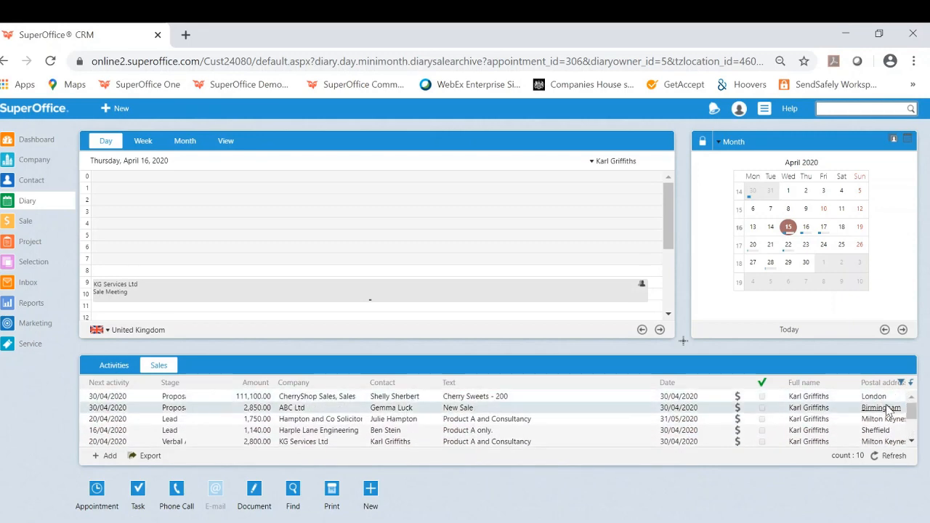
{"action": "mouse_move", "coordinate": [884, 414]}
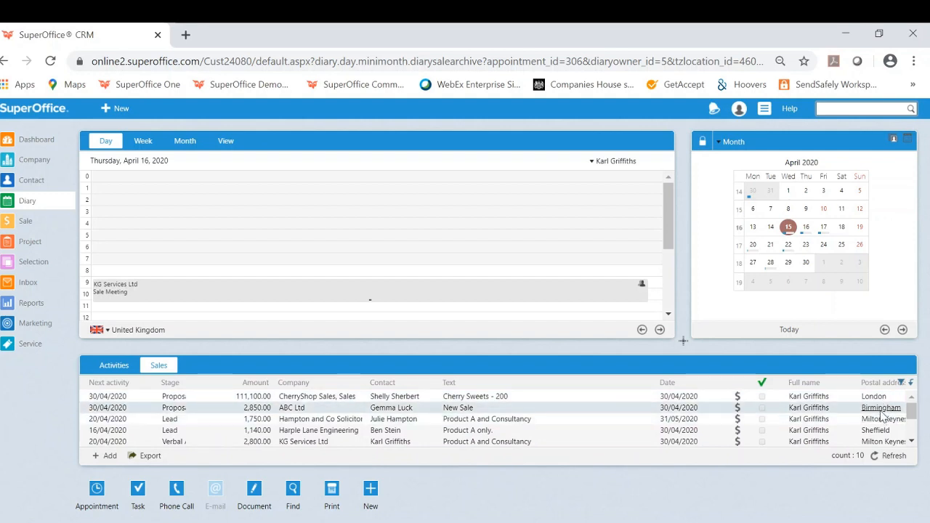